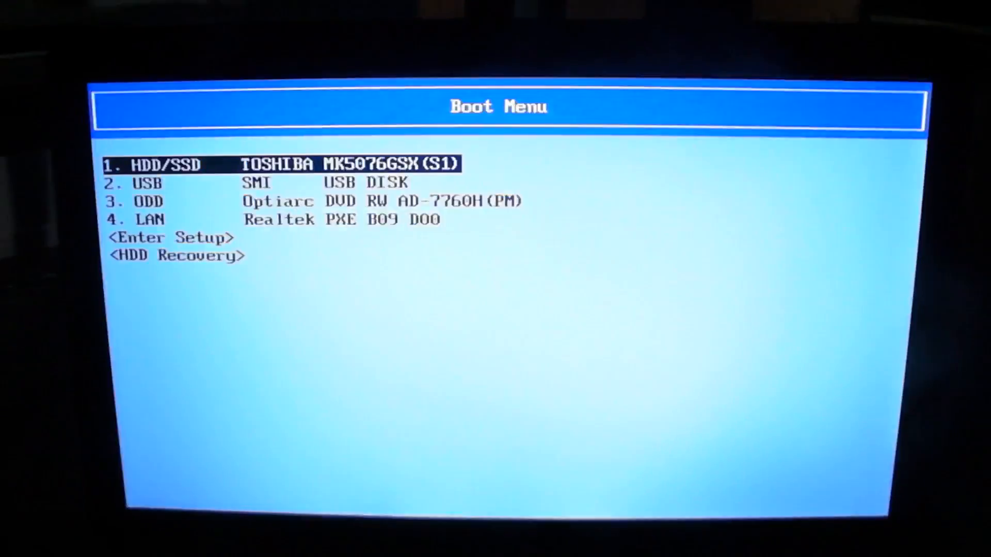
Boot from '2. USB SMI USB DISK' in the BIOS Boot Menu.
key("Down")
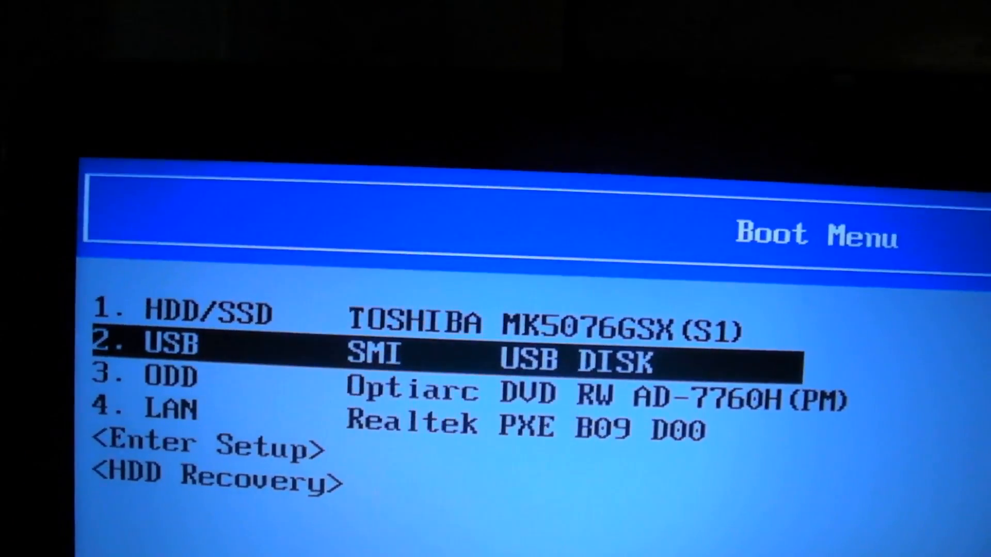
key("Enter")
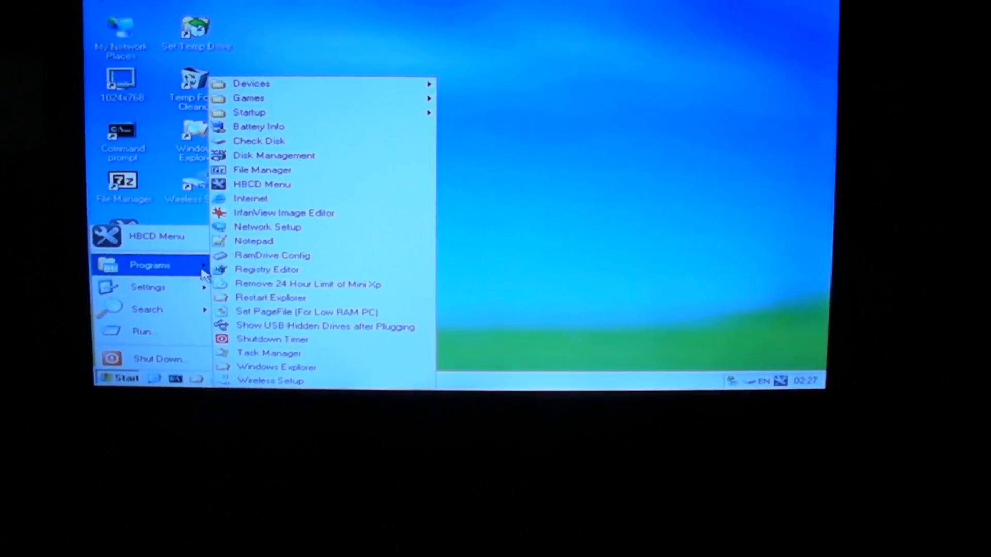
mouse_move(263, 346)
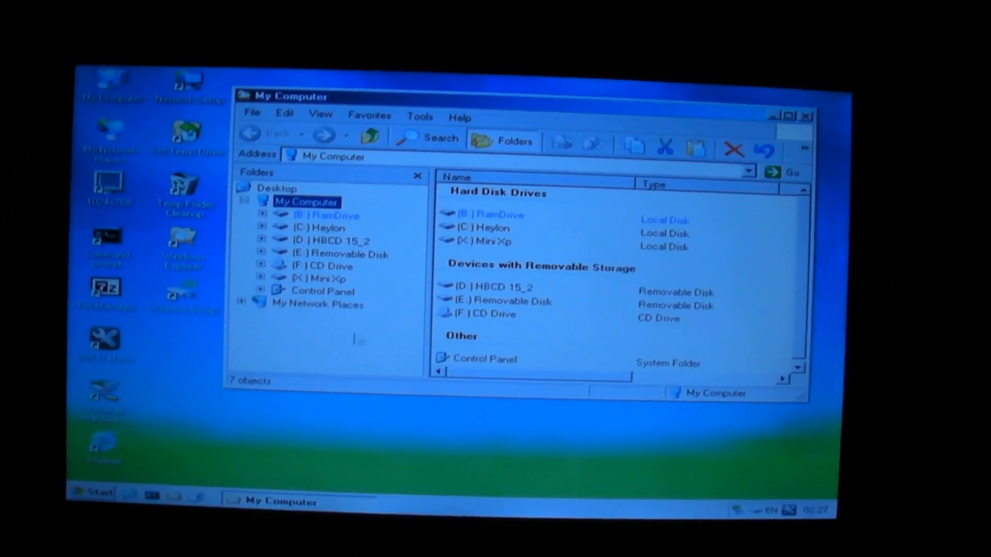
mouse_move(485, 205)
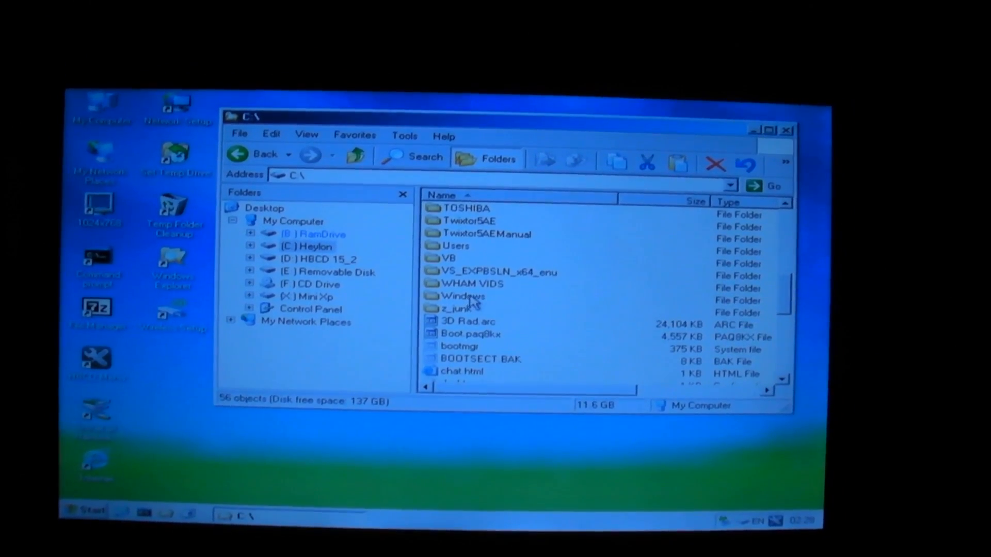
Open C:\Windows\System32 and select sethc.exe among its files.
double_click(460, 297)
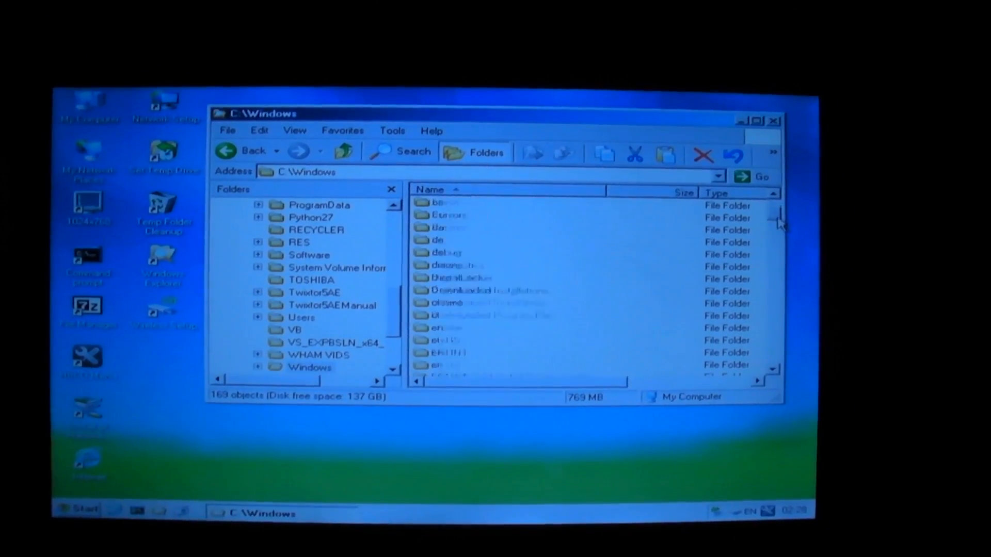
scroll("down", 3)
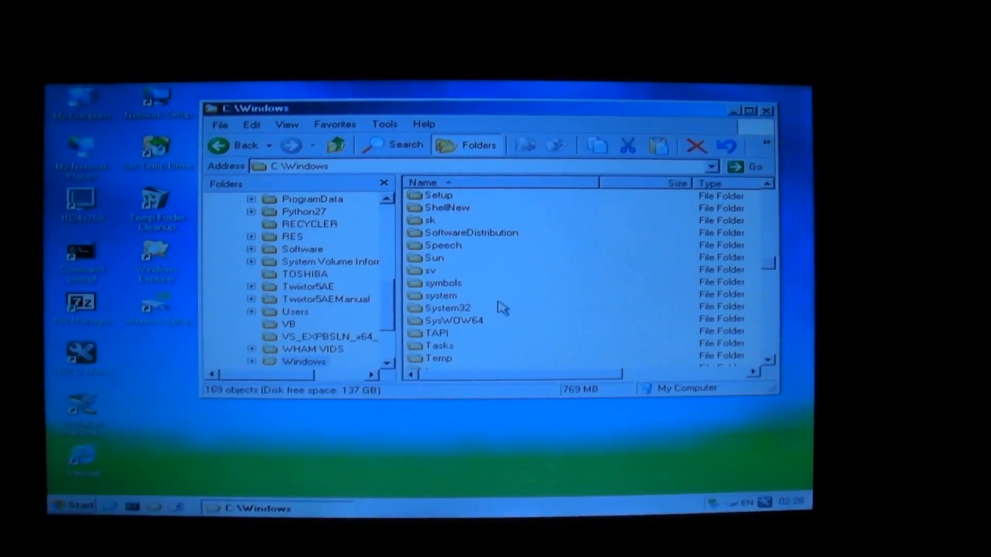
double_click(447, 309)
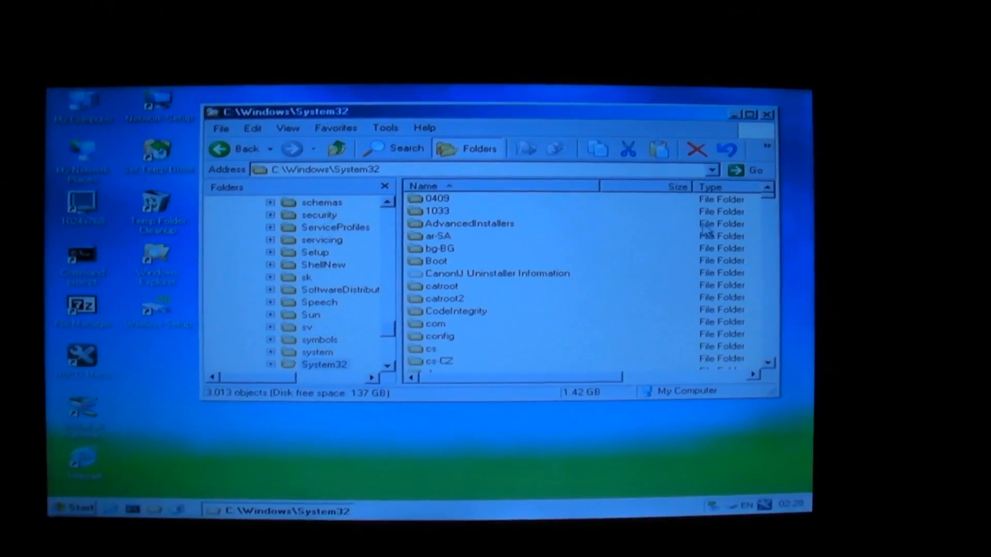
left_click(443, 295)
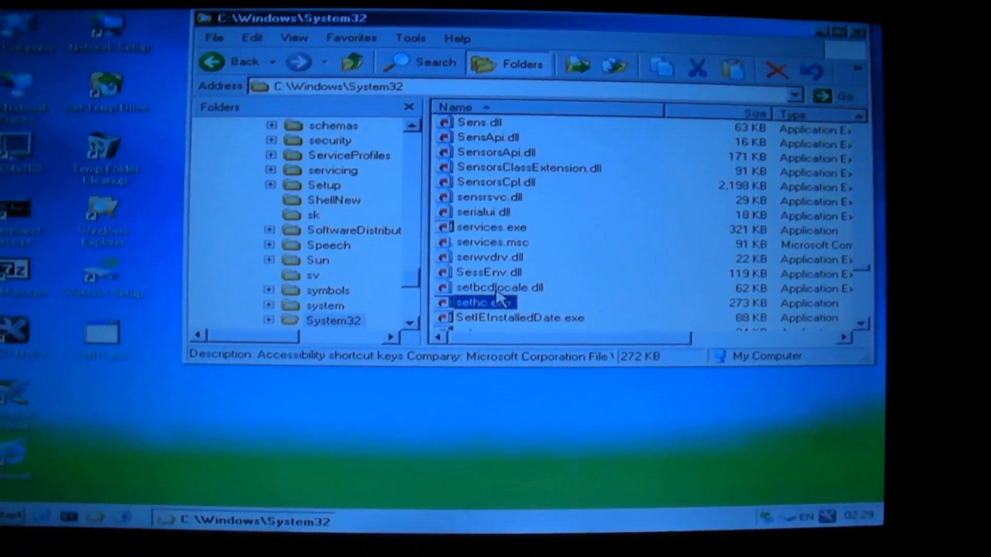
mouse_move(517, 322)
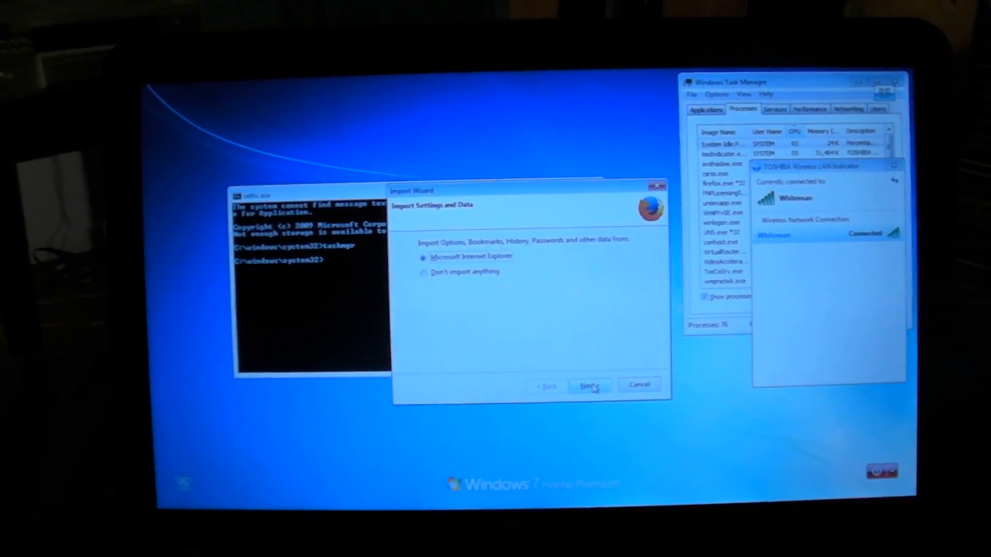
Import settings, cookies, history and favourites from Internet Explorer and finish to launch Firefox.
left_click(589, 385)
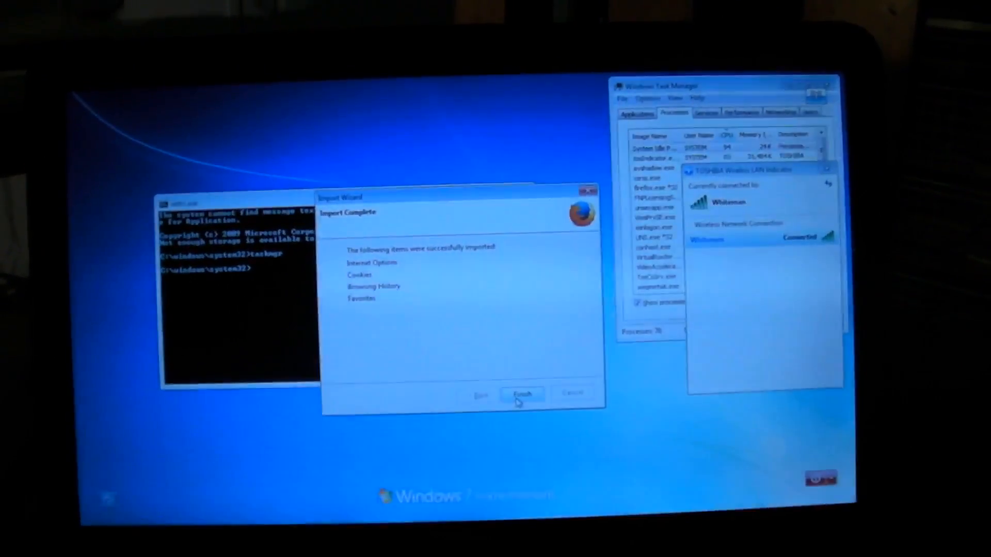
left_click(521, 393)
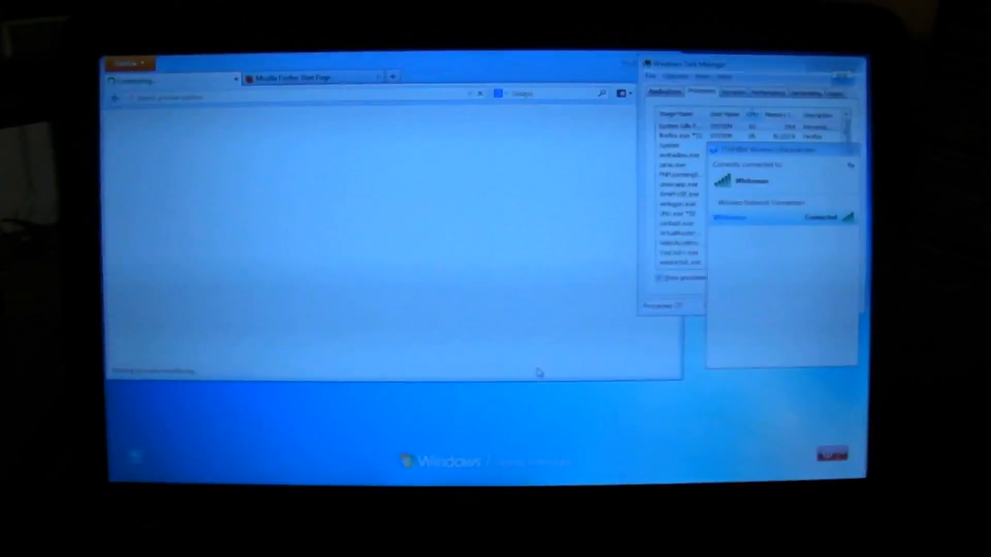